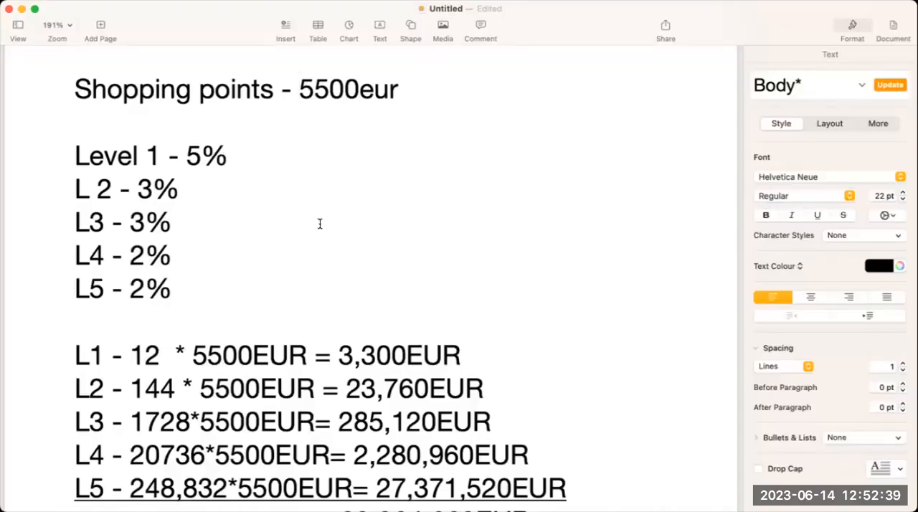
Step: Append " - Light license 110euros" to the end of the 5500eur shopping points heading
left_click(228, 155)
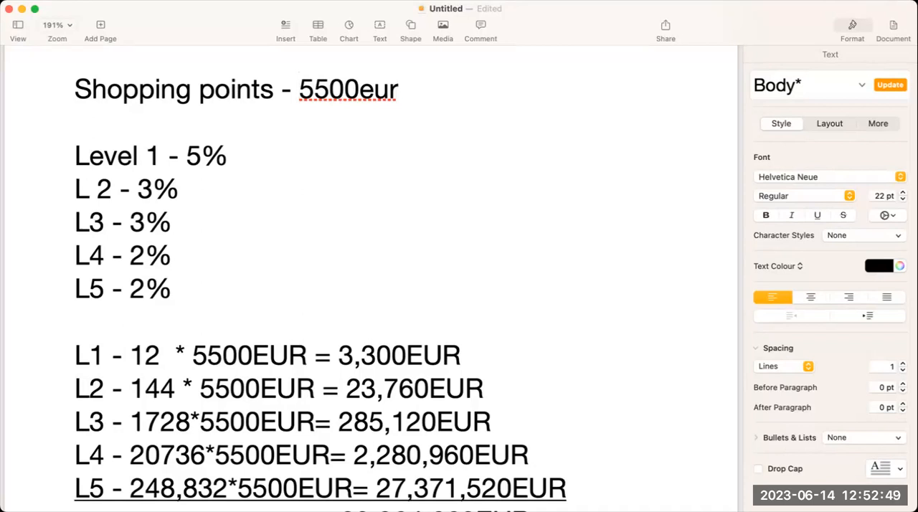
type("-")
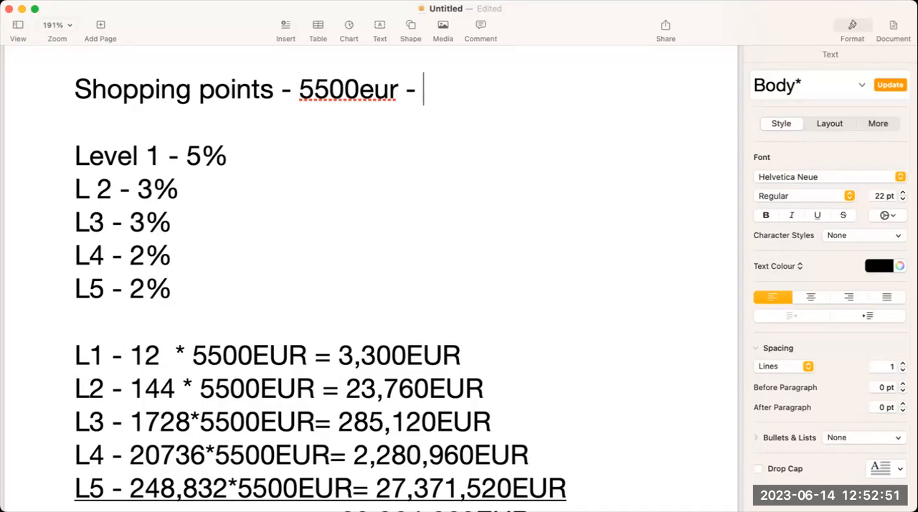
type("Light")
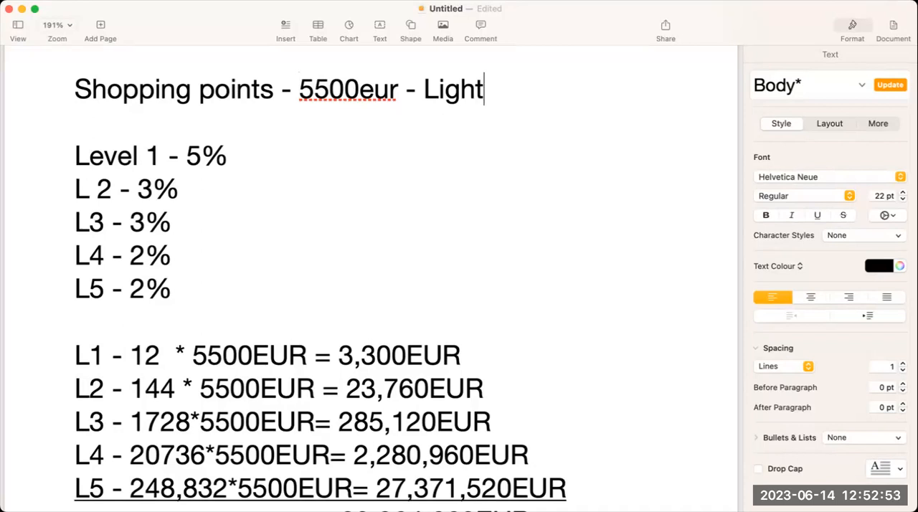
type("license")
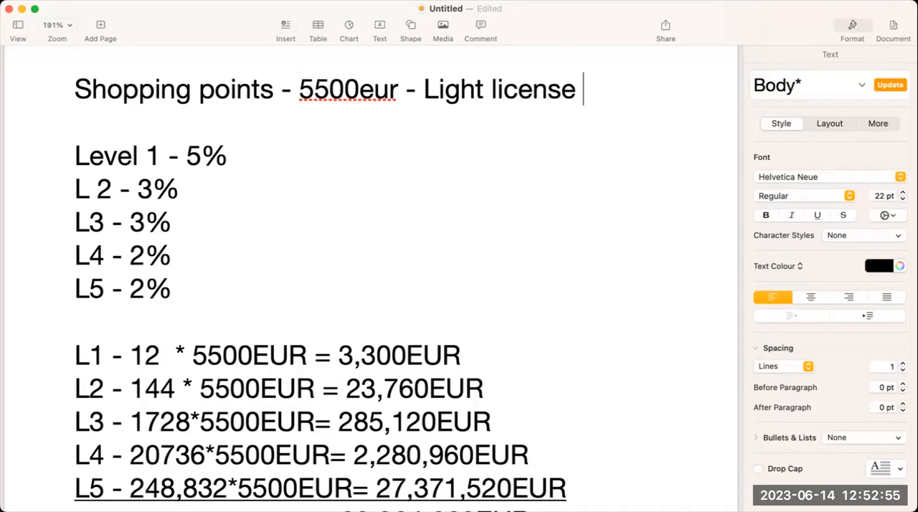
type("1")
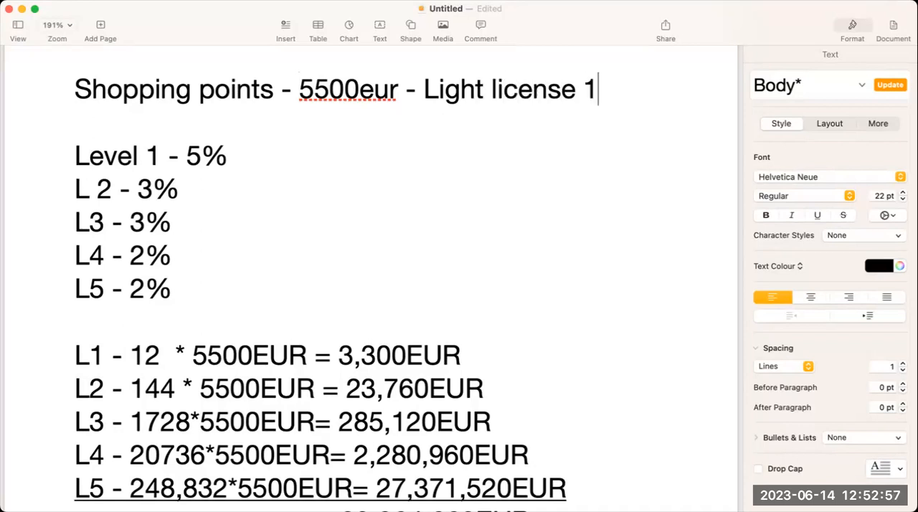
type("10eur")
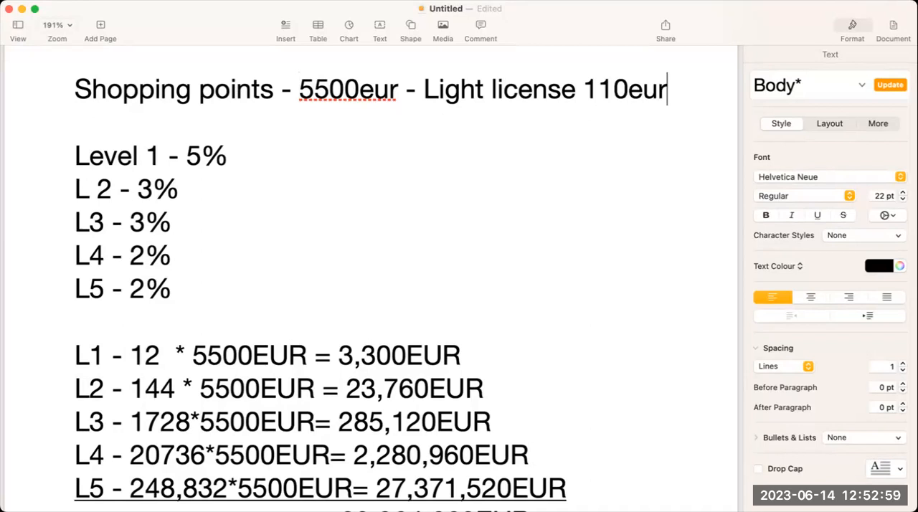
type("os")
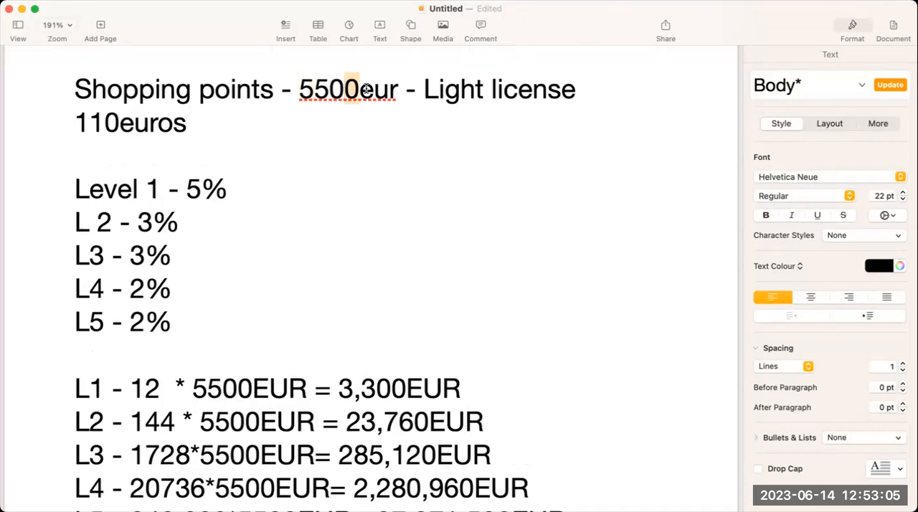
Step: Insert "(6600points)" after 5500eur in the heading, fixing the mistyped "poingts"
double_click(348, 88)
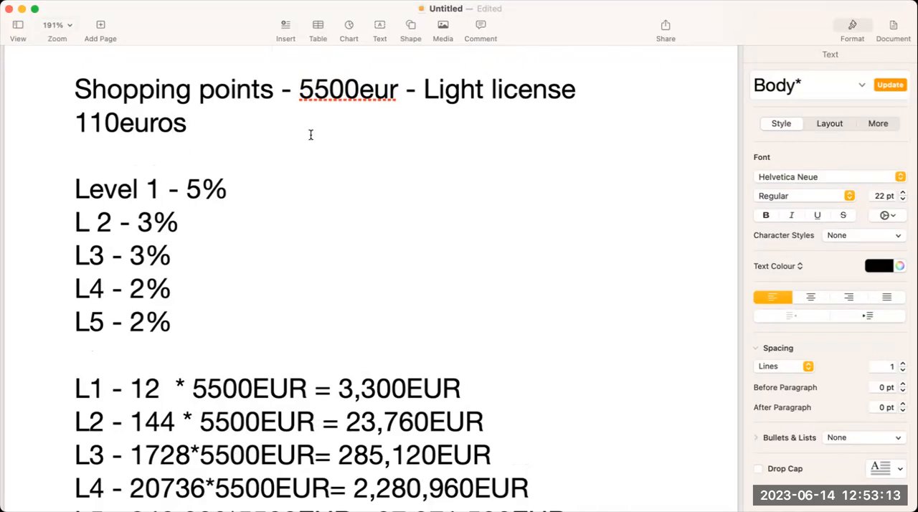
left_click(186, 123)
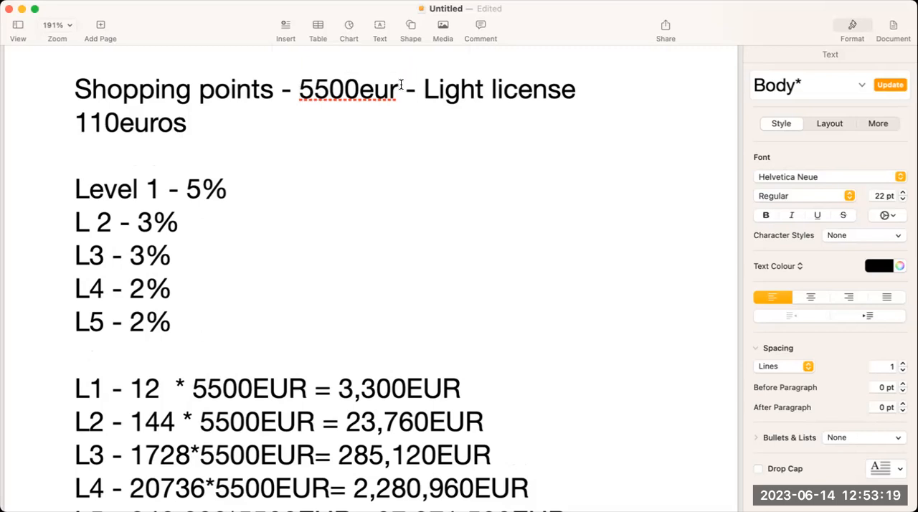
type(")")
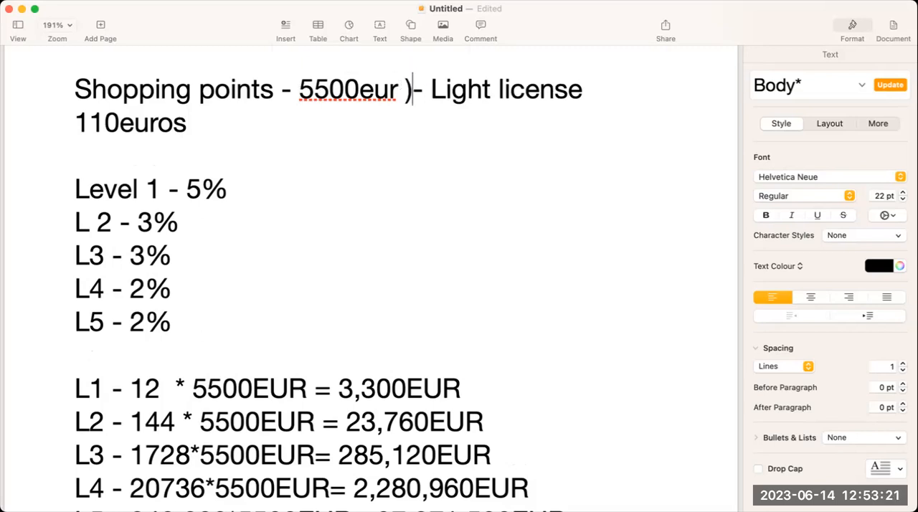
type("(66")
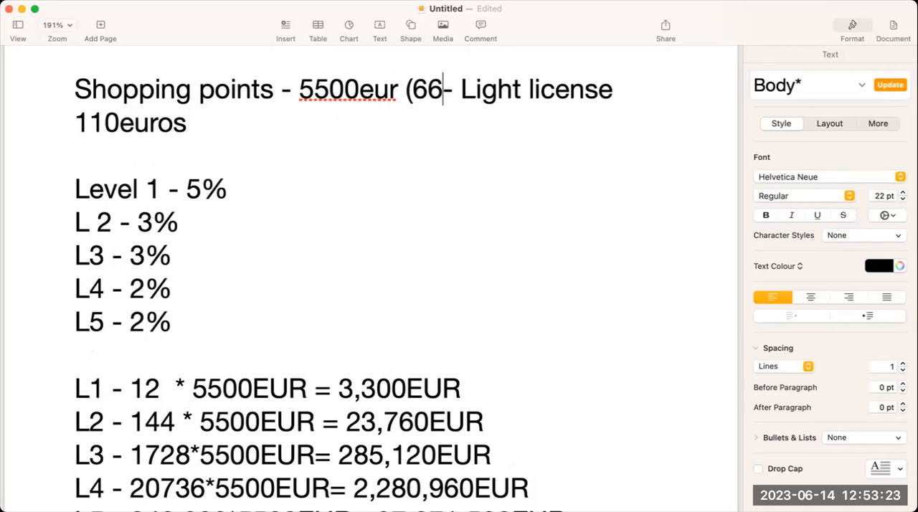
type("00)")
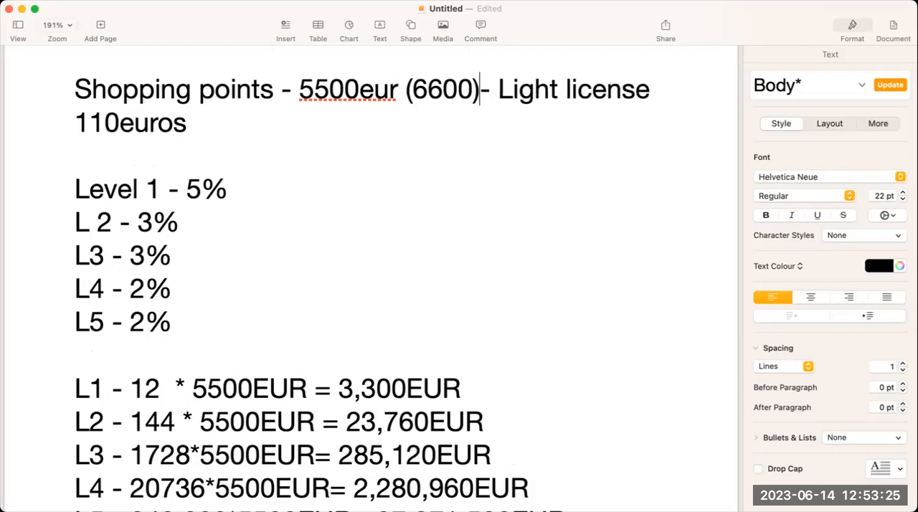
type("poingts")
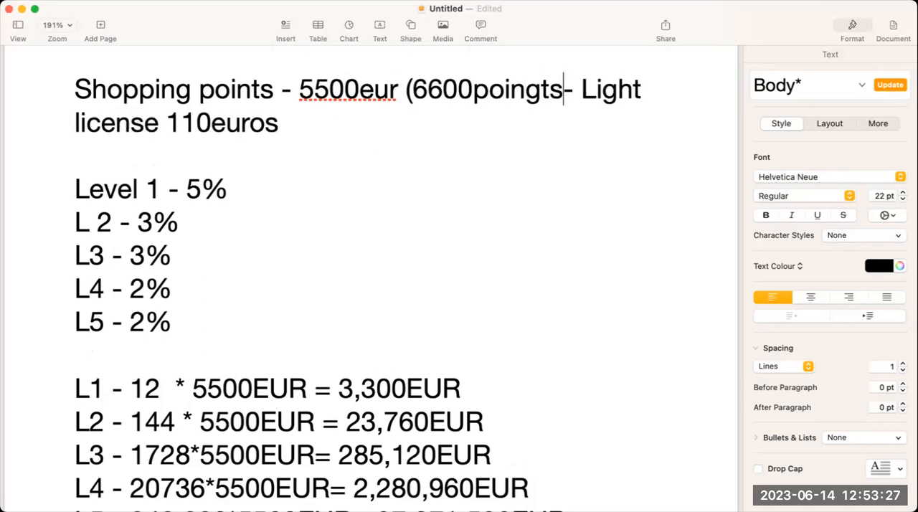
key("backspace")
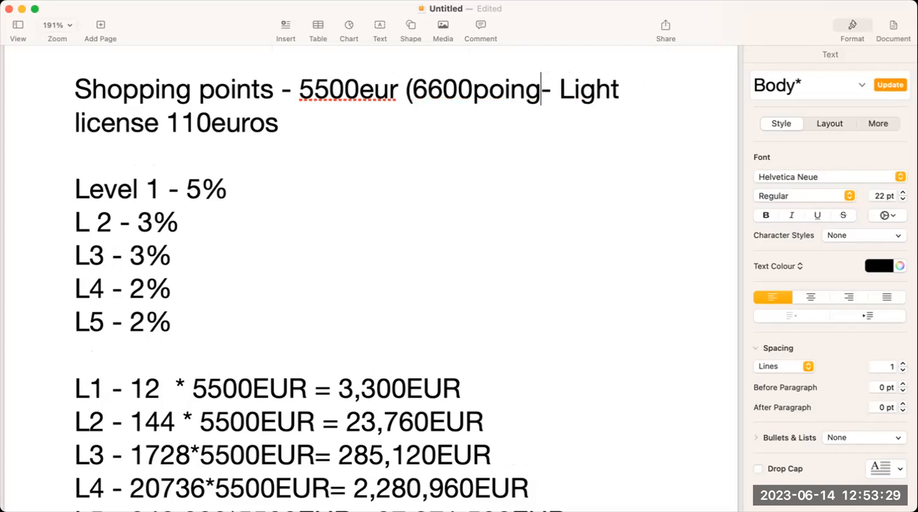
type("ts)")
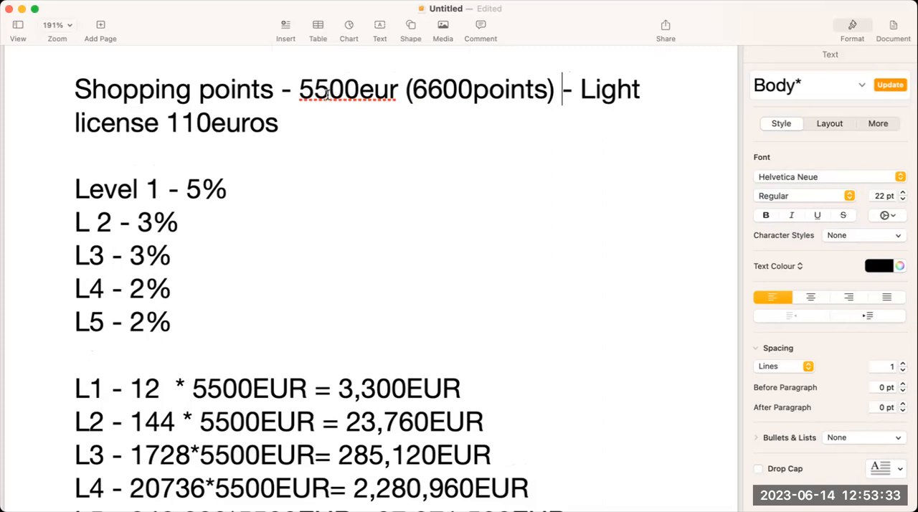
mouse_move(445, 210)
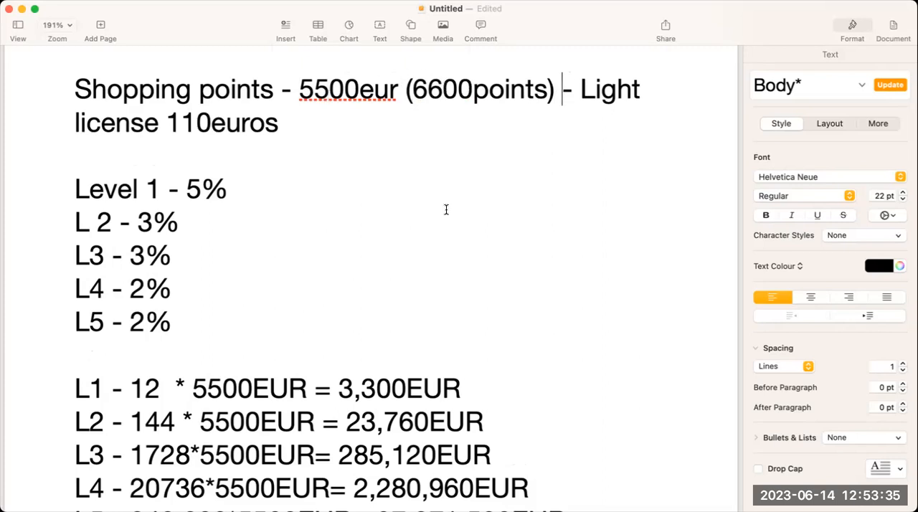
mouse_move(129, 344)
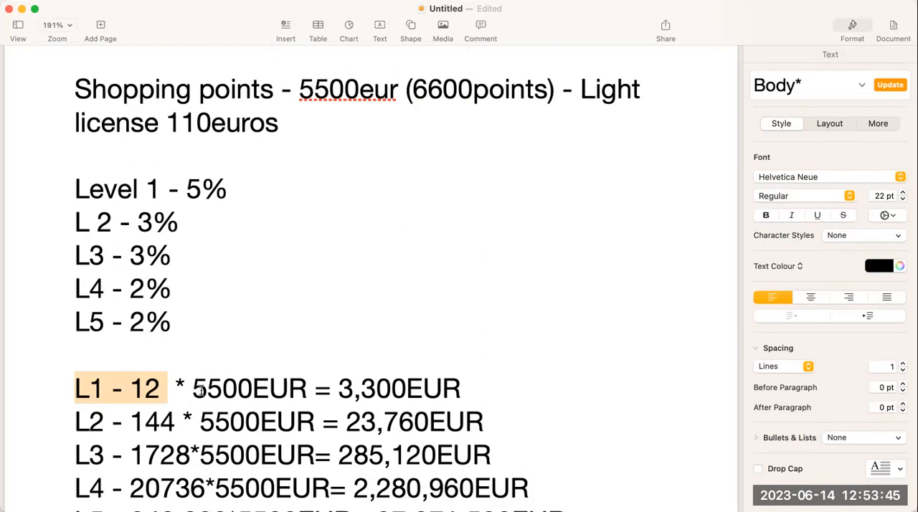
double_click(219, 388)
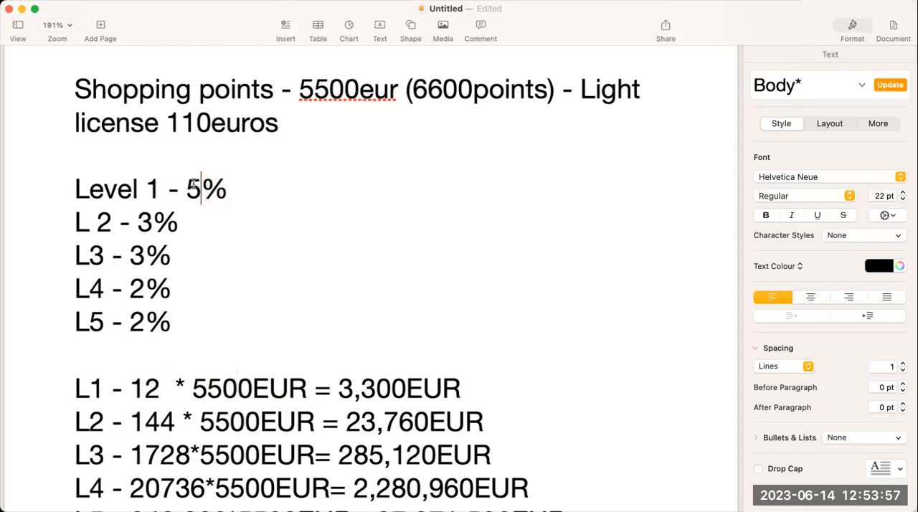
double_click(194, 189)
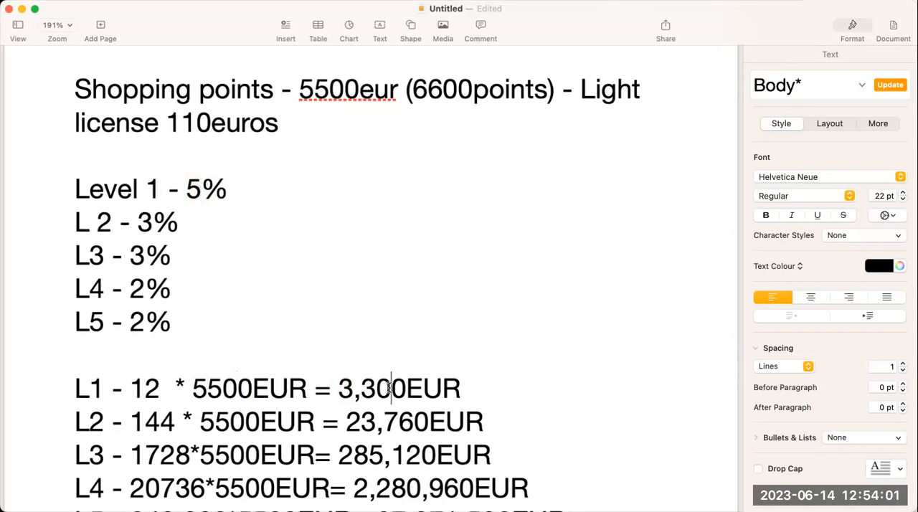
mouse_move(149, 208)
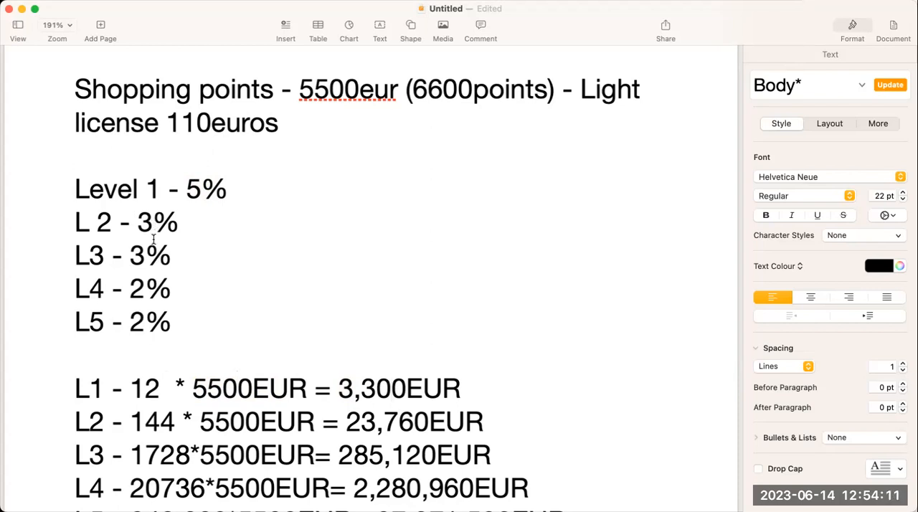
mouse_move(233, 237)
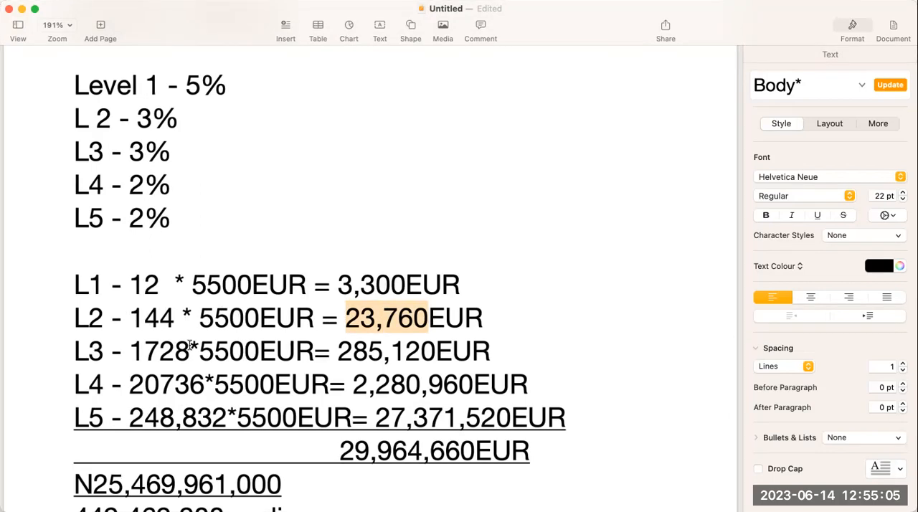
mouse_move(129, 351)
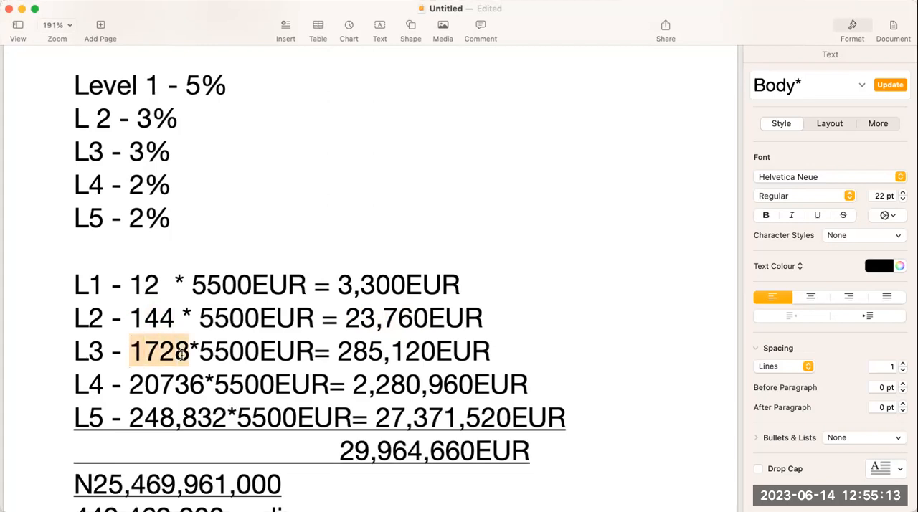
mouse_move(220, 353)
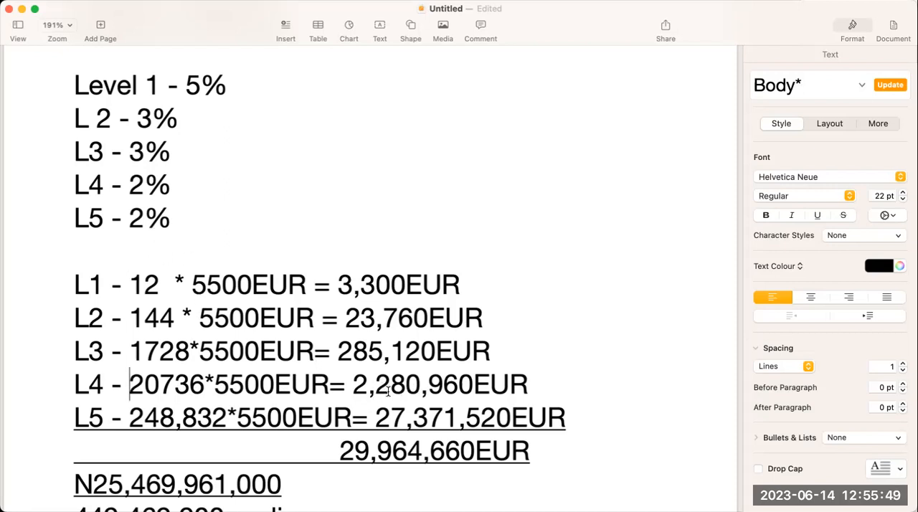
mouse_move(470, 386)
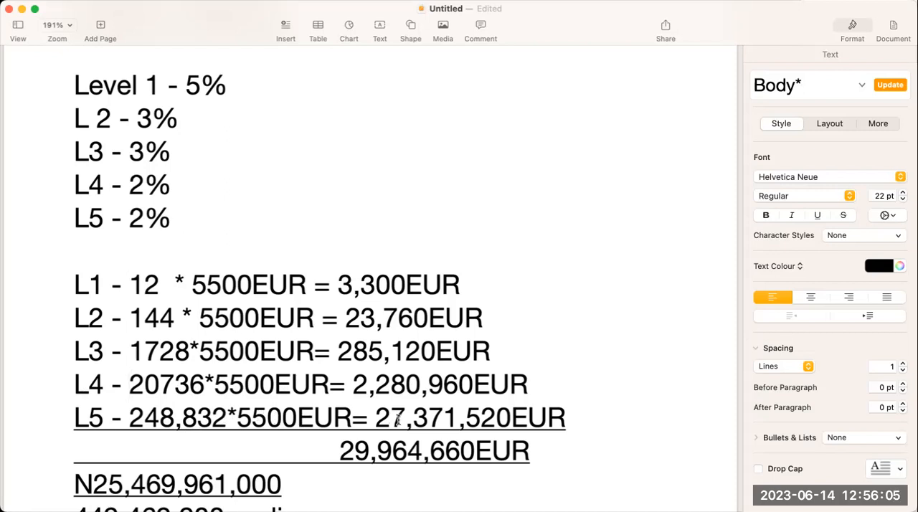
scroll("down", 3)
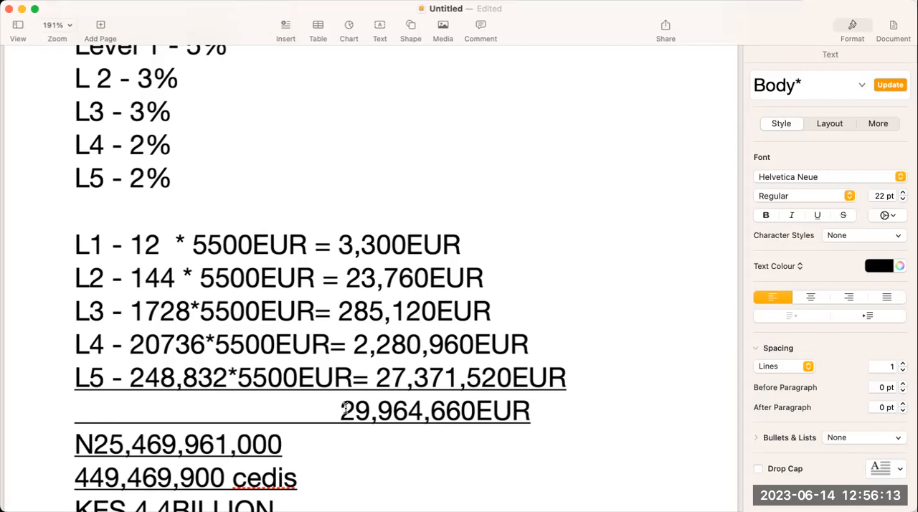
scroll("down", 3)
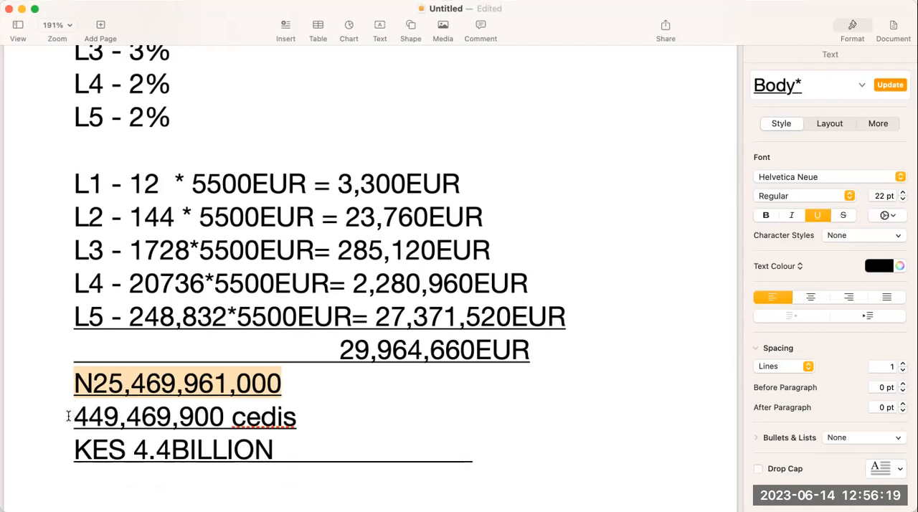
left_click(177, 383)
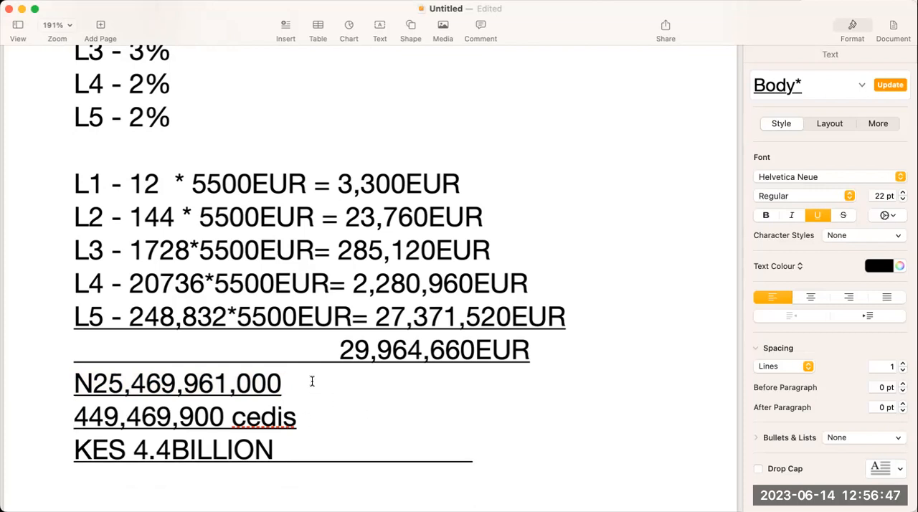
Step: Append "/ CFA 25,469,961,000" after the N25,469,961,000 naira total, then scroll to the top
type("/")
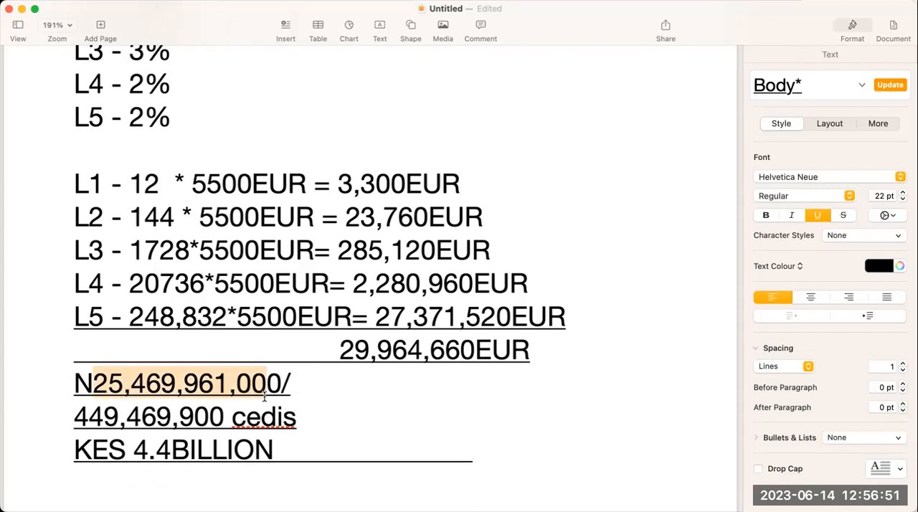
left_click(294, 383)
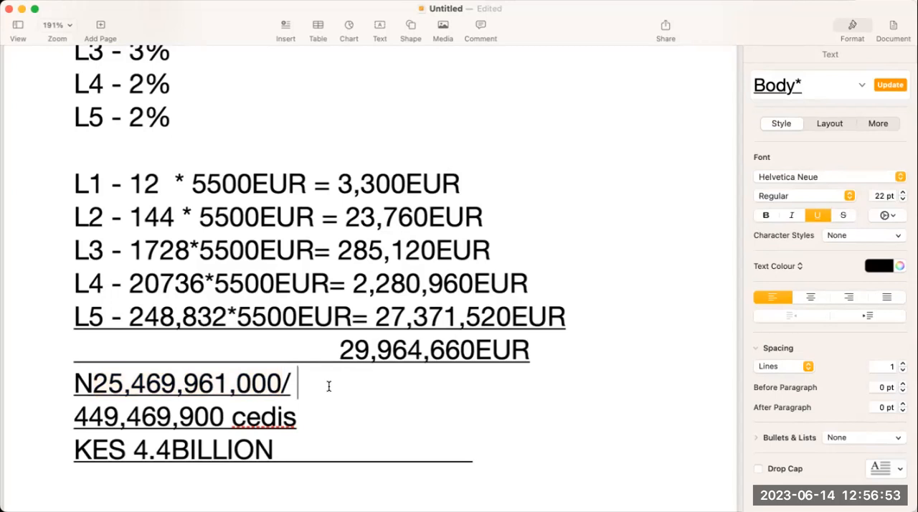
type("CFA")
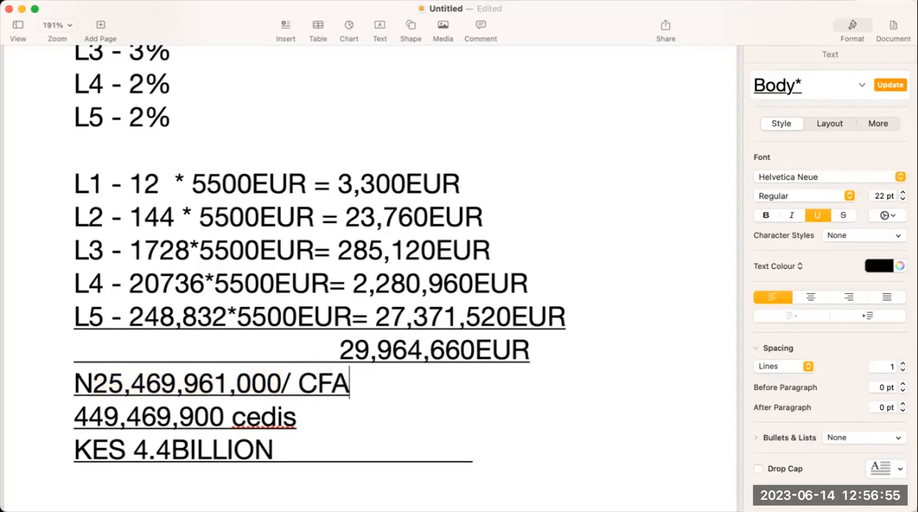
type("25,469,961,000")
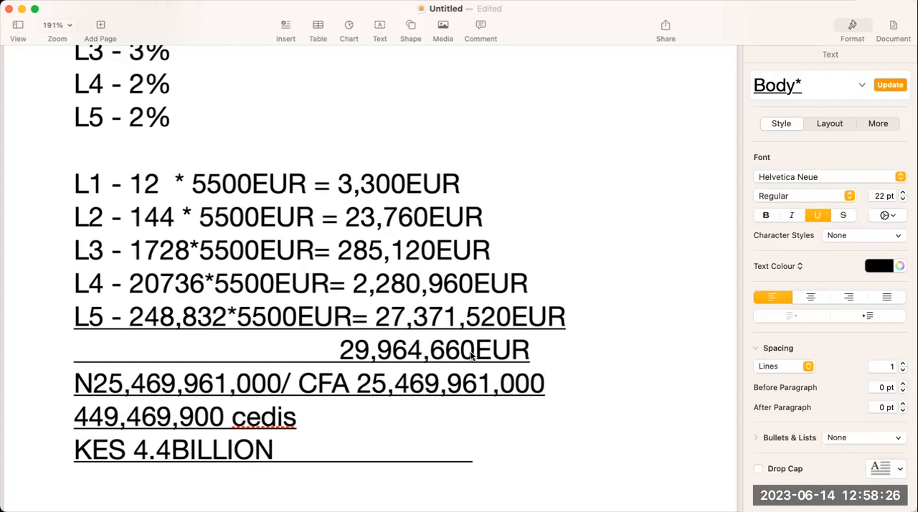
scroll("up", 3)
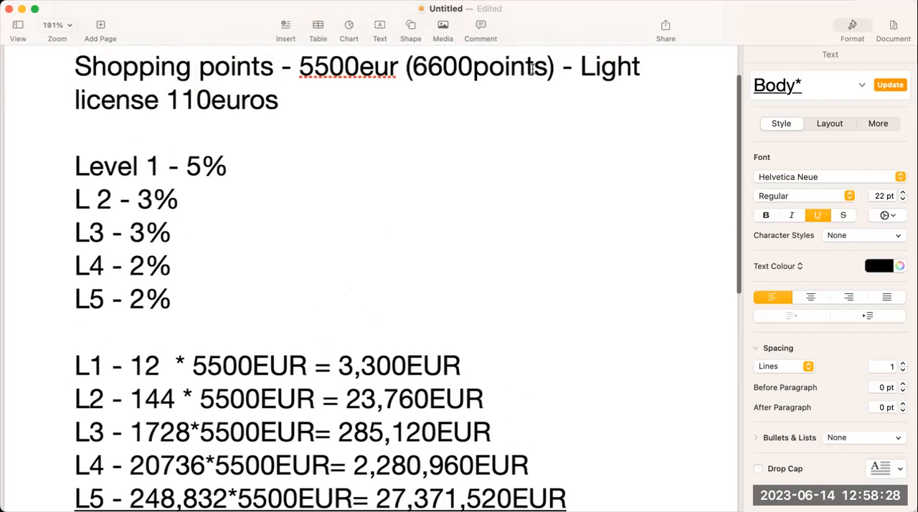